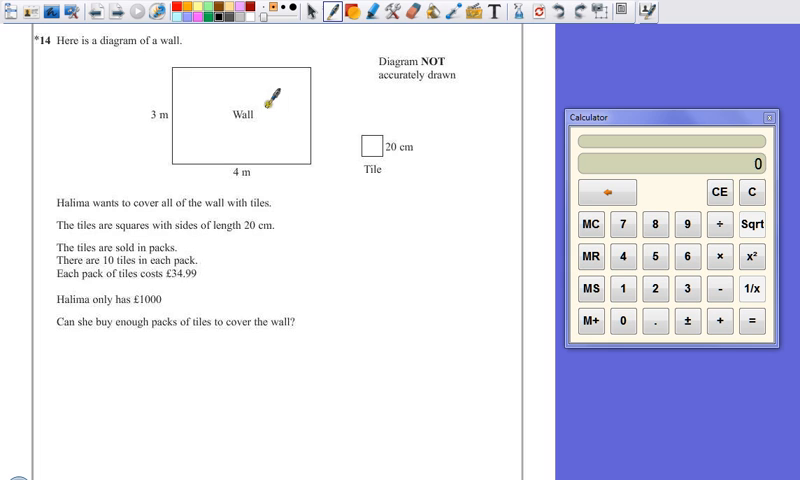
mouse_move(420, 140)
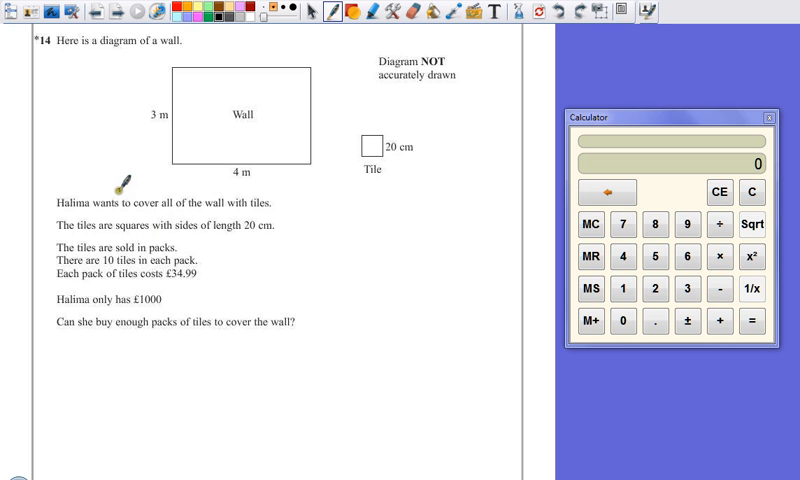
mouse_move(180, 180)
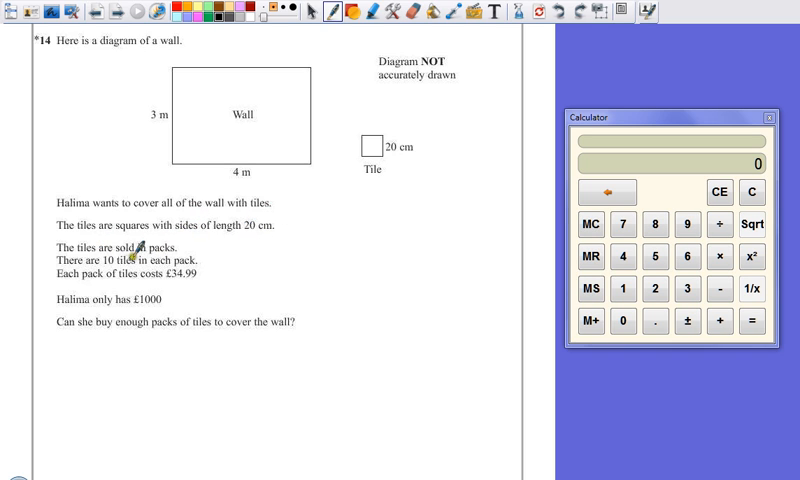
mouse_move(190, 240)
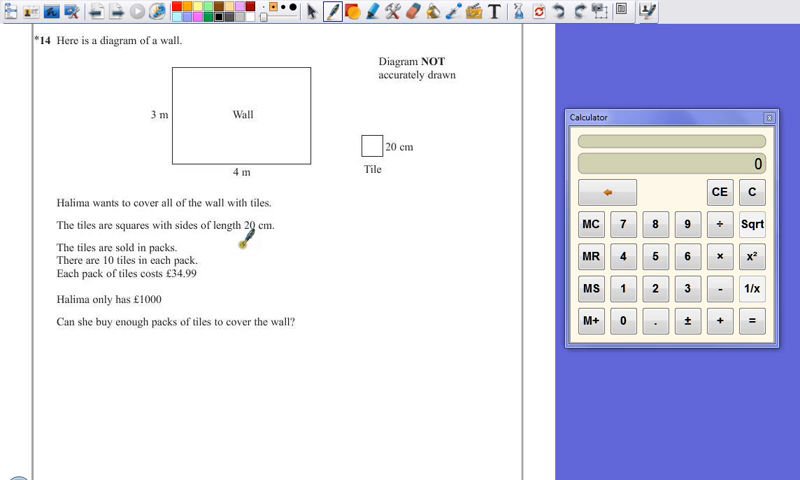
mouse_move(360, 172)
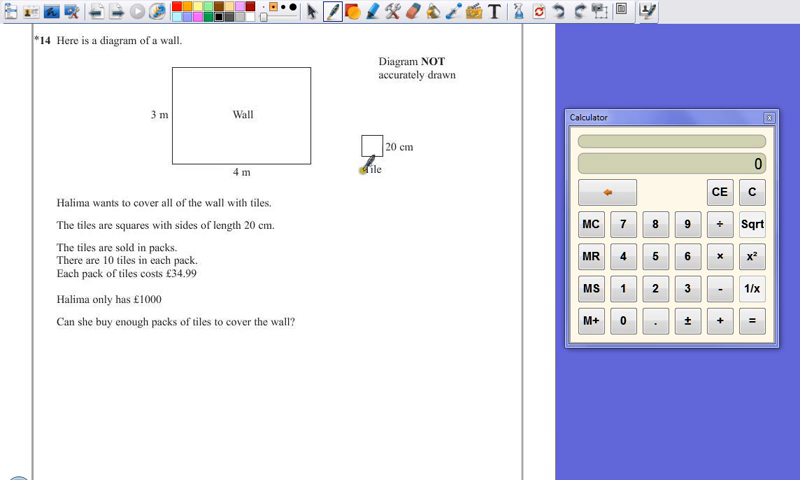
mouse_move(240, 224)
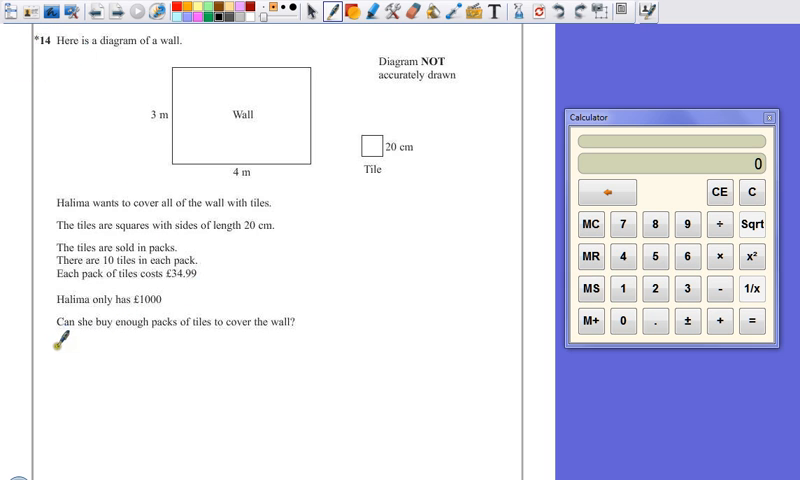
mouse_move(312, 330)
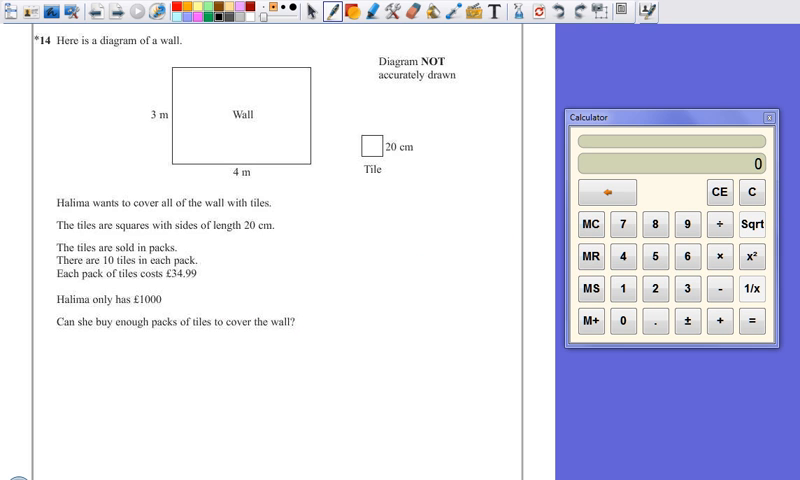
Step: Handwrite the 'Tiles Height:' label below the question and '5 tiles = 1m' beside the diagram
scroll(up, 3)
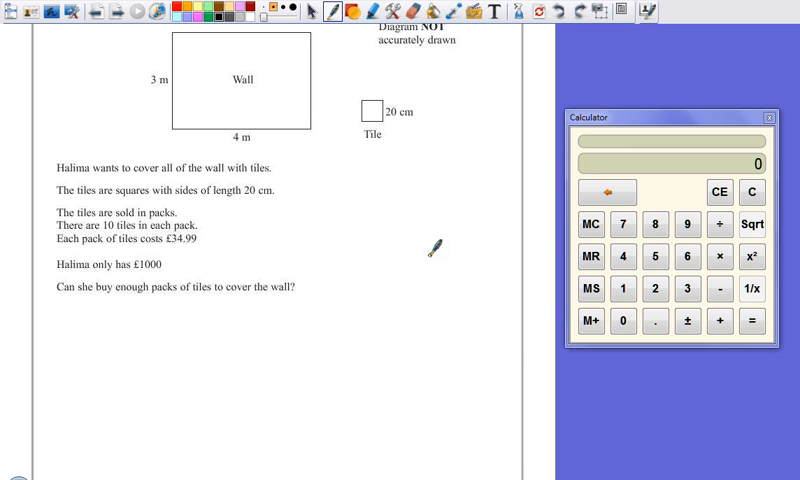
mouse_move(220, 88)
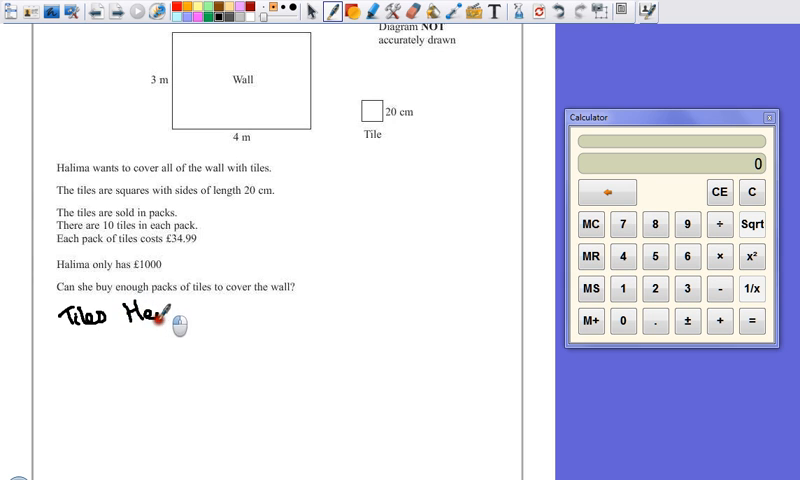
drag(156, 320, 184, 320)
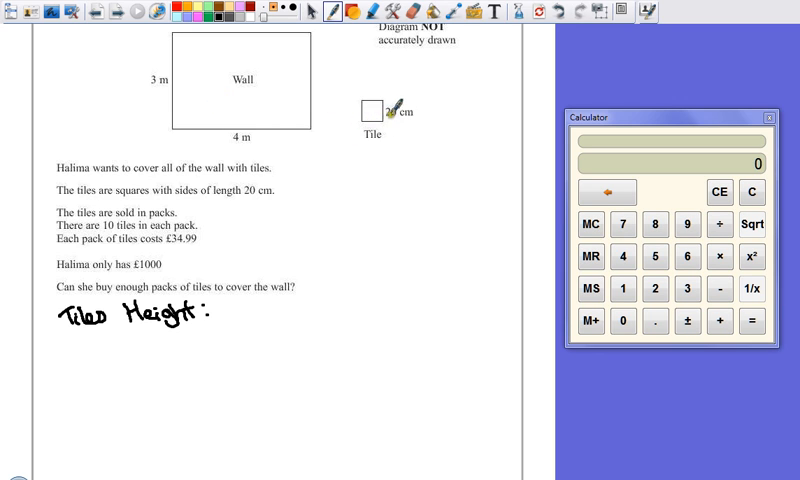
mouse_move(204, 130)
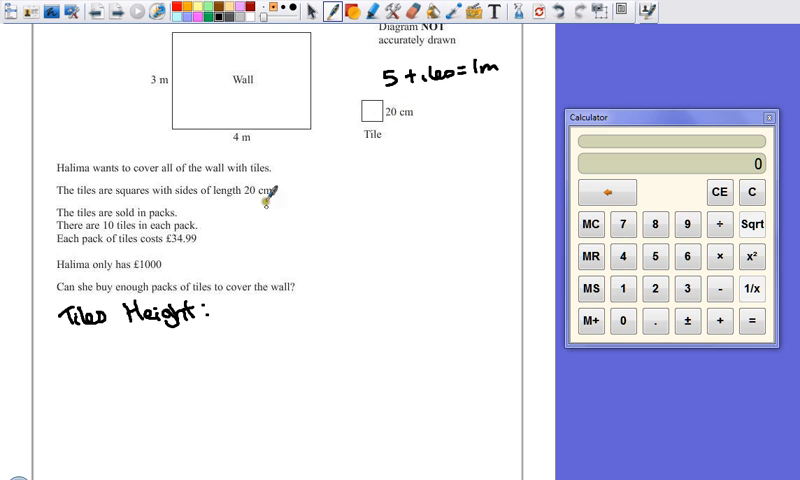
mouse_move(250, 320)
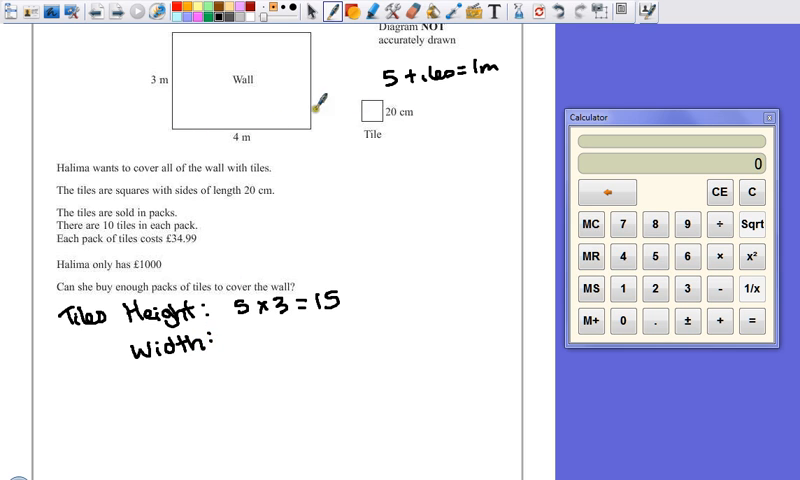
mouse_move(216, 170)
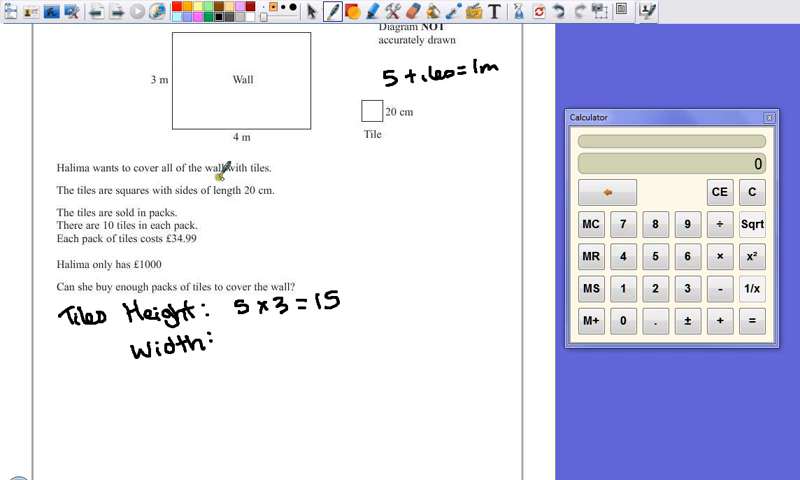
mouse_move(246, 340)
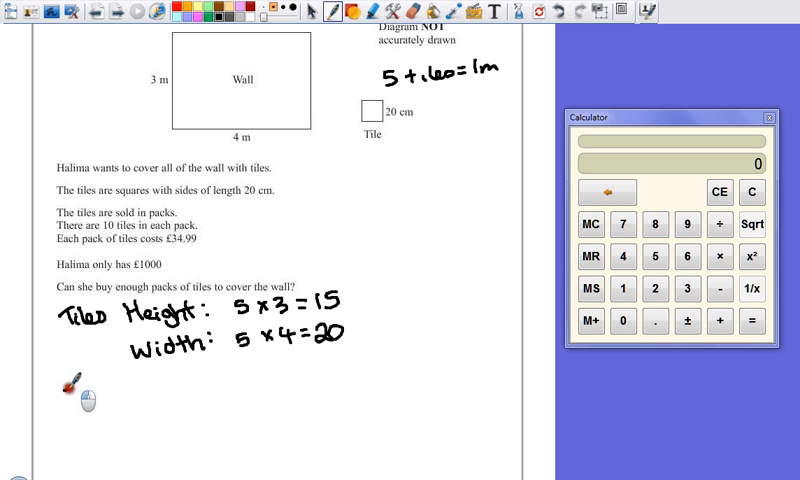
Step: Handwrite '5×3=15', 'Width: 5×4=20' and 'Total No Tiles: 15×20 = 300 tiles'
text(Total Nº Tiles: 15 x 20 = 300 tiles)
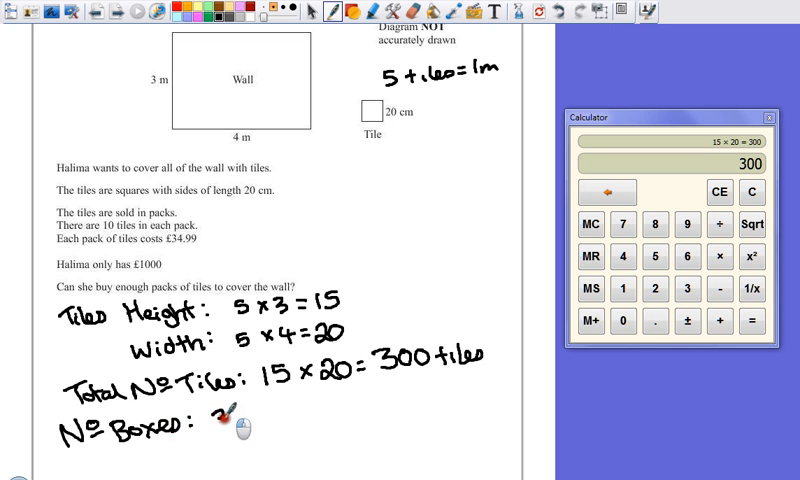
Step: Handwrite '300 ÷ 10 = 30' boxes and the cost 30 × £34.99 = £1049.70, checked on the calculator
text(300 ÷ 10 =)
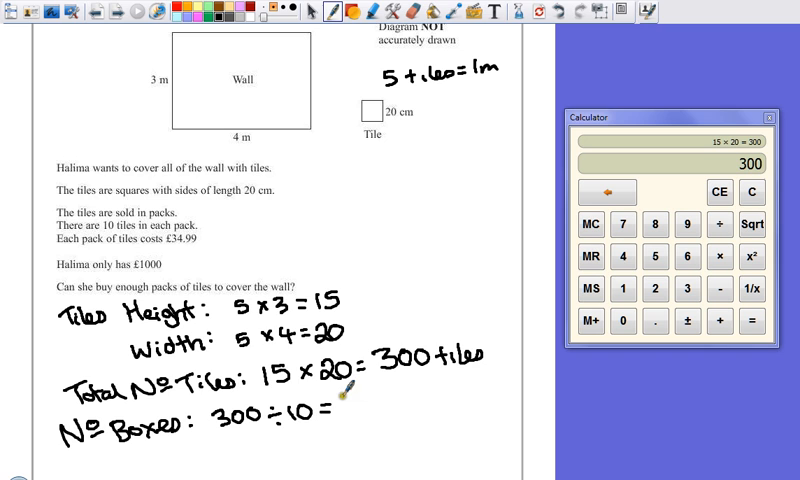
text(30)
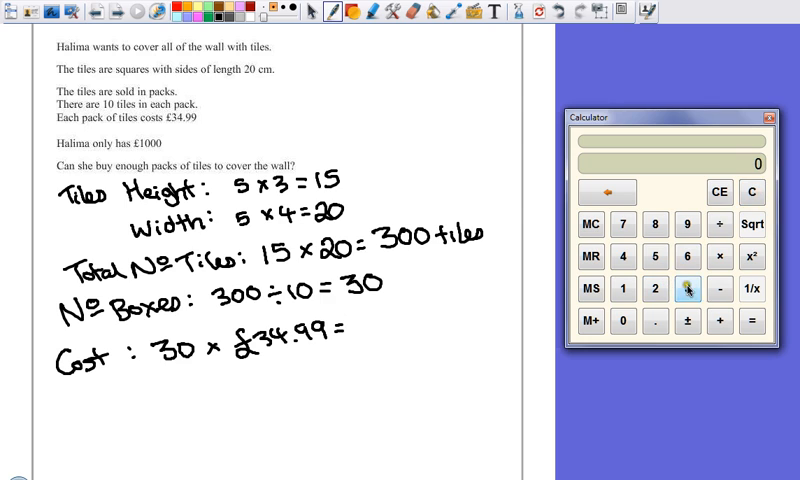
click(692, 288)
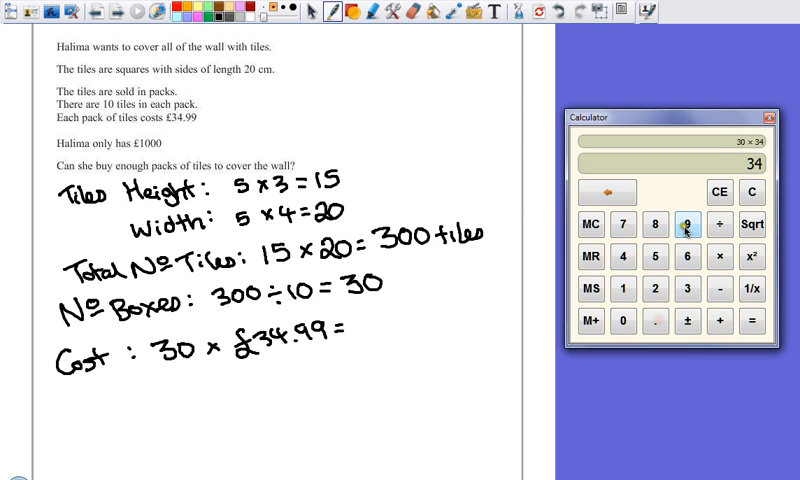
click(732, 324)
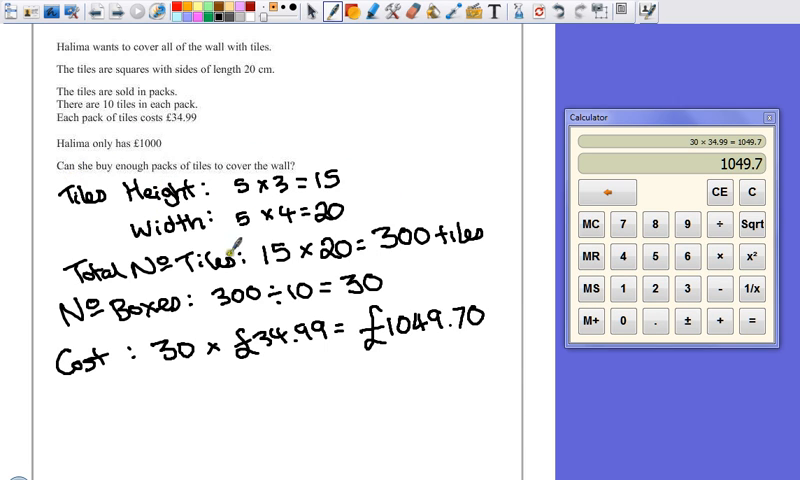
mouse_move(76, 424)
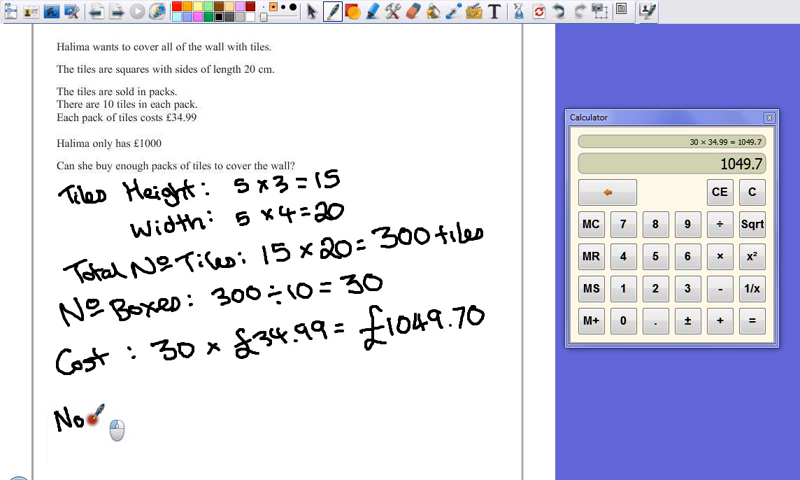
Step: Handwrite 'No → she needs £1049.70 but only has £1000. She is £49.70 short.'
drag(96, 420, 136, 420)
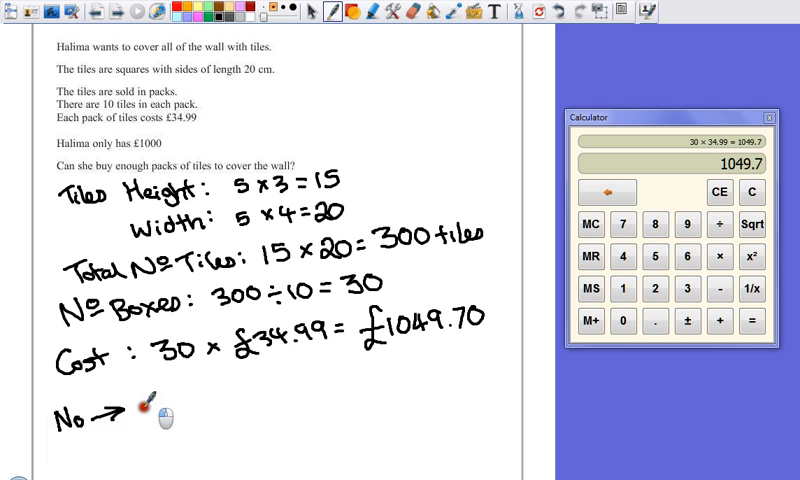
text(she)
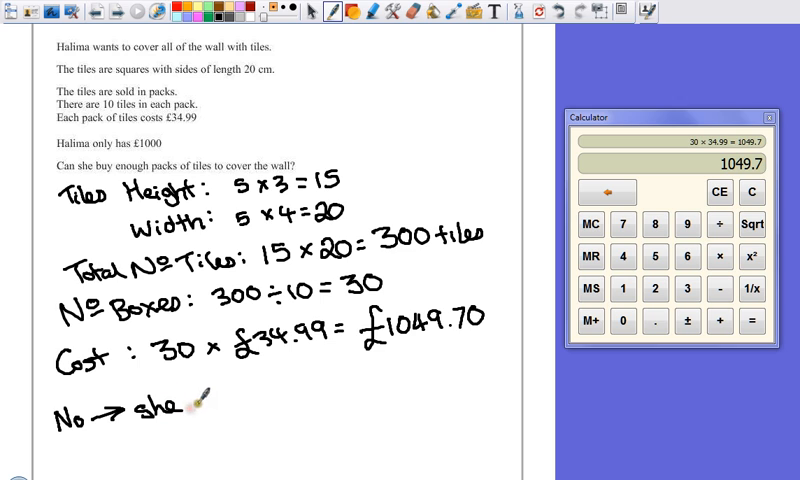
text(needs £1049.70)
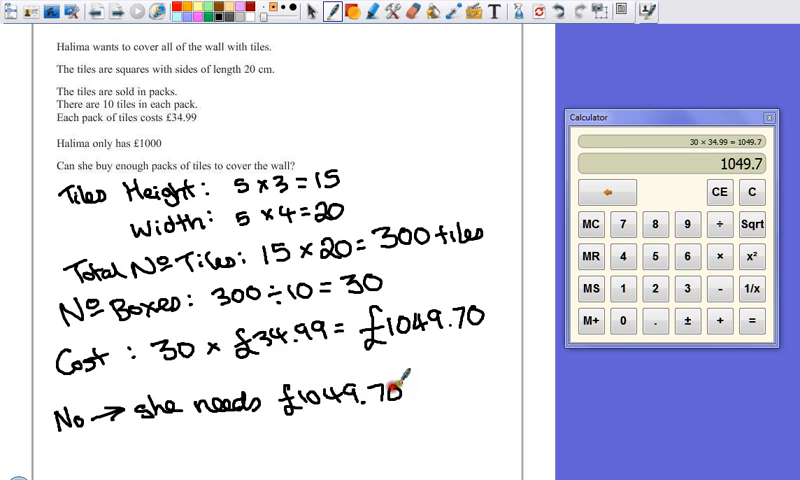
scroll(down, 3)
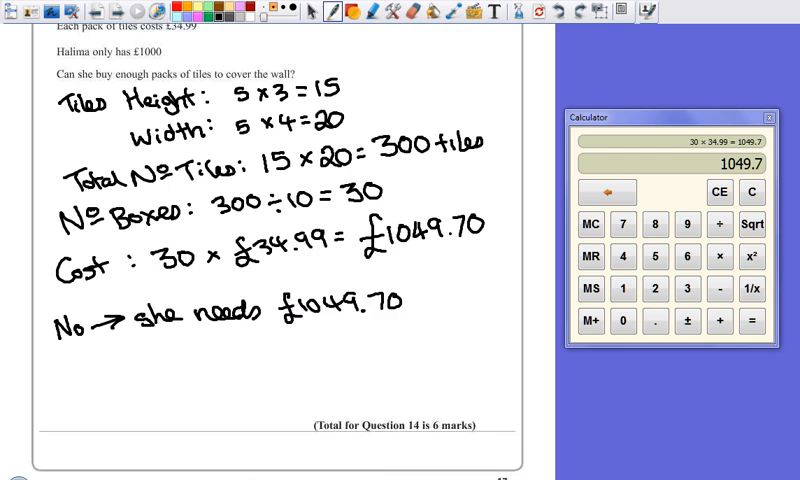
scroll(down, 3)
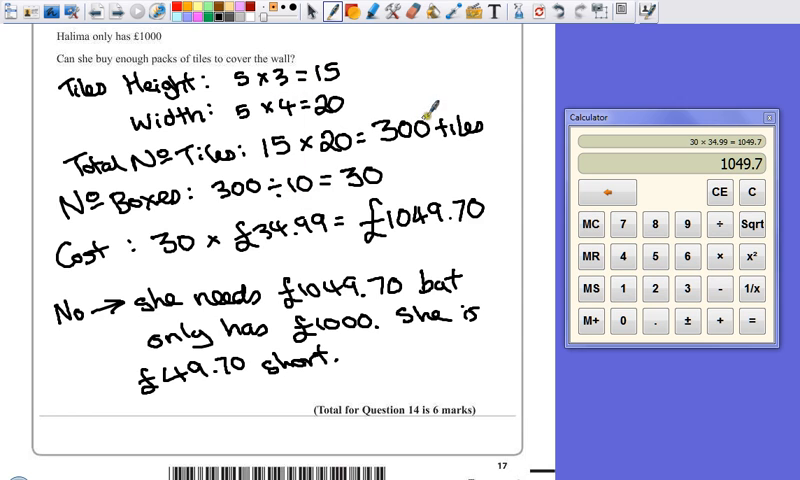
mouse_move(344, 158)
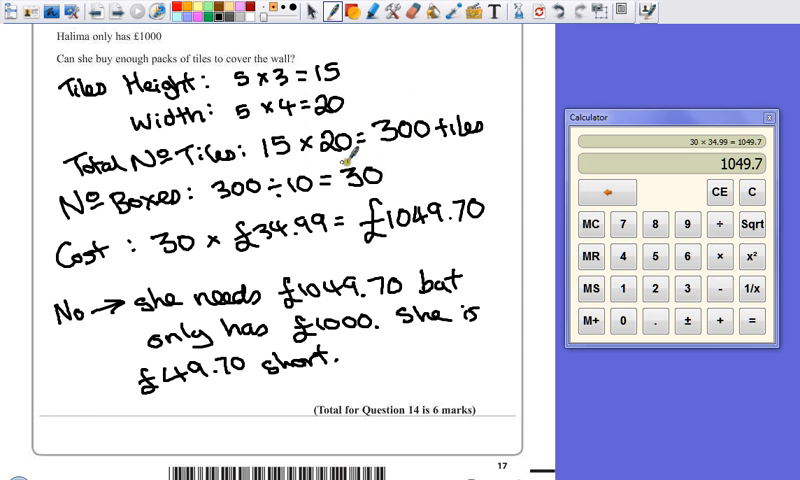